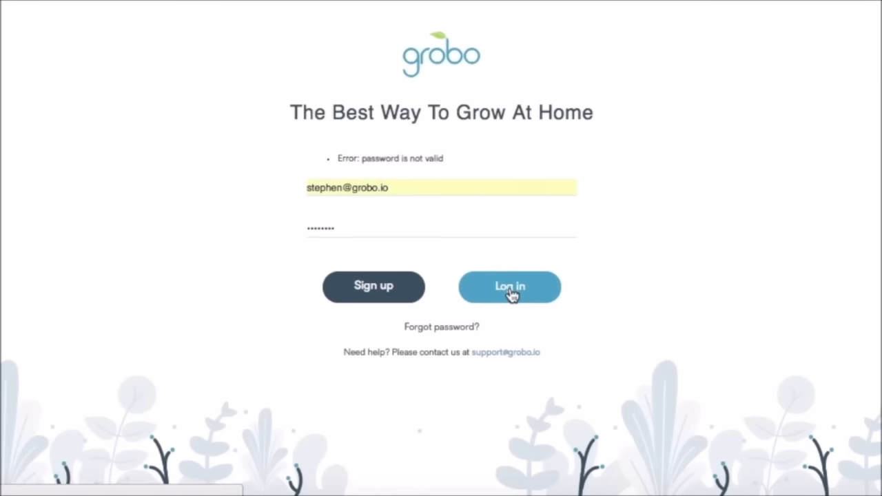
Step: Log in, choose 'Just Received Your Grobo?', then tick and agree to the terms
{"action": "left_click", "coordinate": [509, 287]}
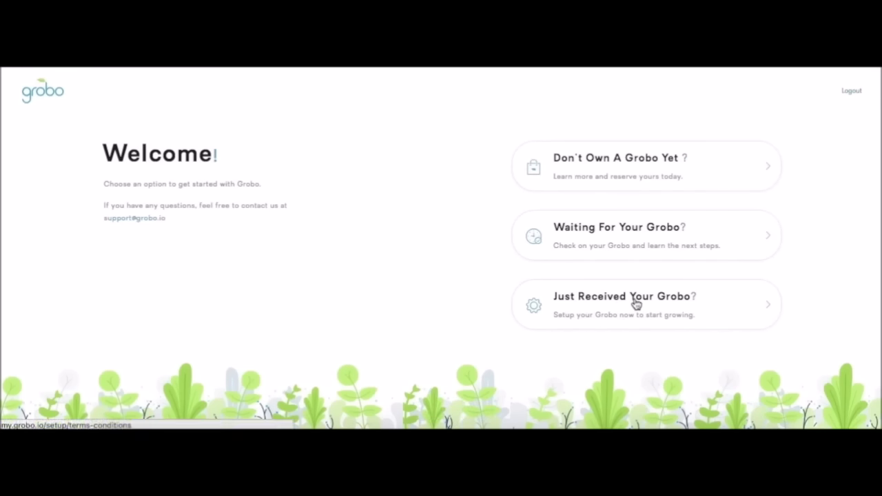
{"action": "left_click", "coordinate": [624, 296]}
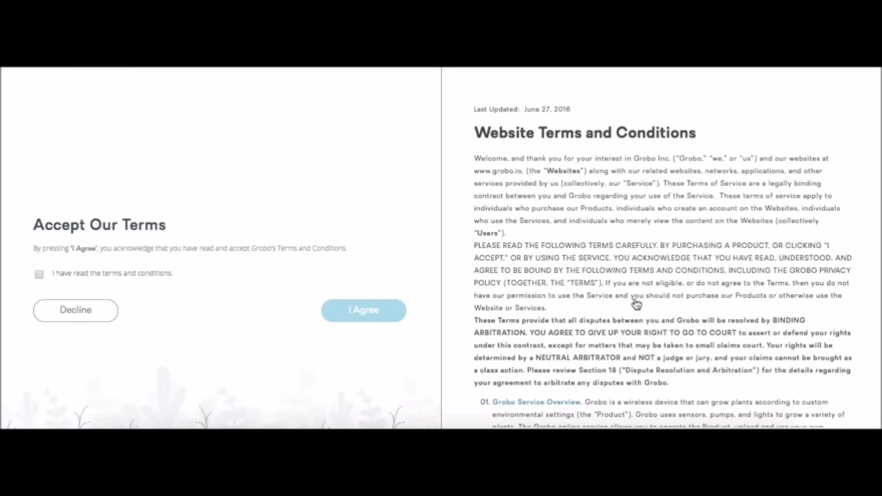
{"action": "mouse_move", "coordinate": [298, 348]}
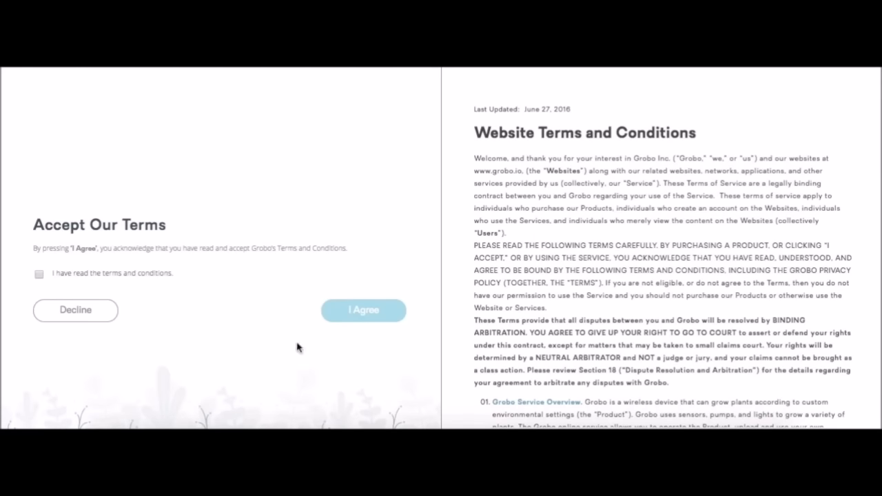
{"action": "mouse_move", "coordinate": [58, 294]}
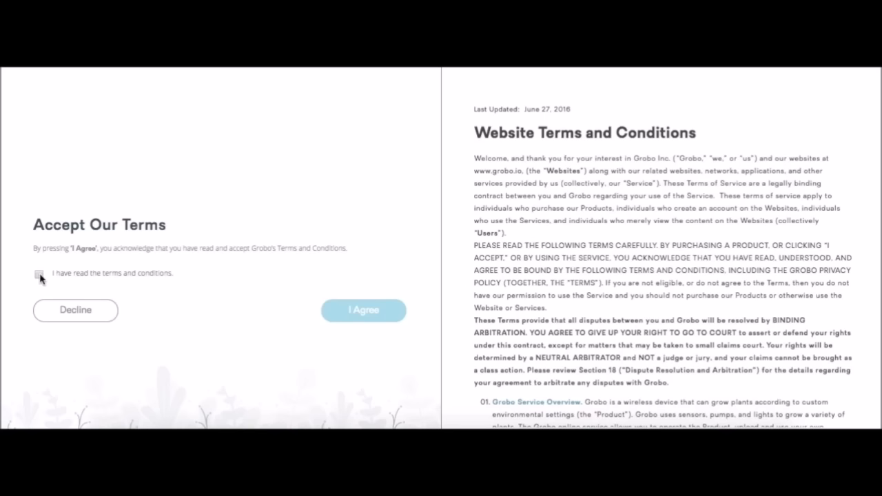
{"action": "left_click", "coordinate": [39, 273]}
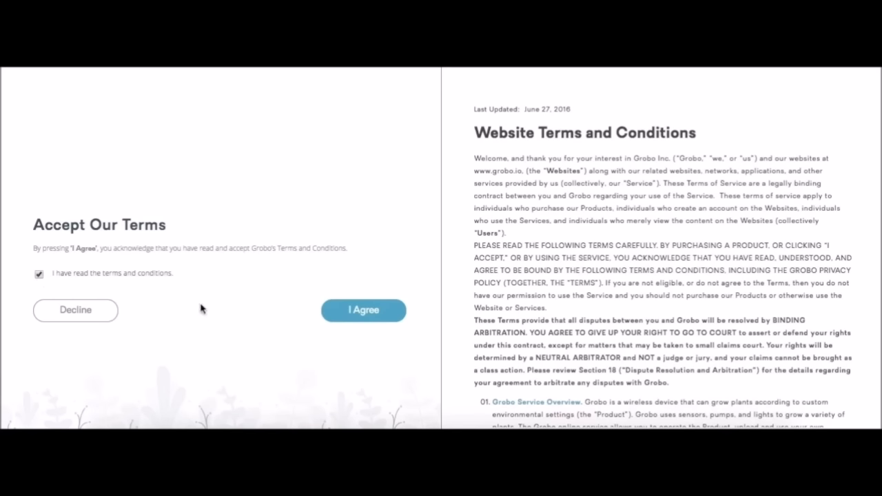
{"action": "left_click", "coordinate": [363, 310]}
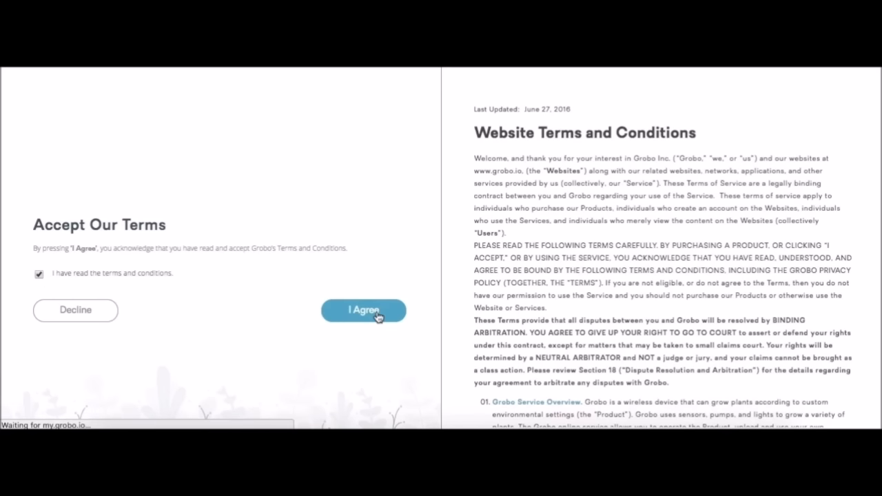
Step: Advance past the yellow tape step to 'Remove The Contents Within Your Grobo'
{"action": "left_click", "coordinate": [363, 310]}
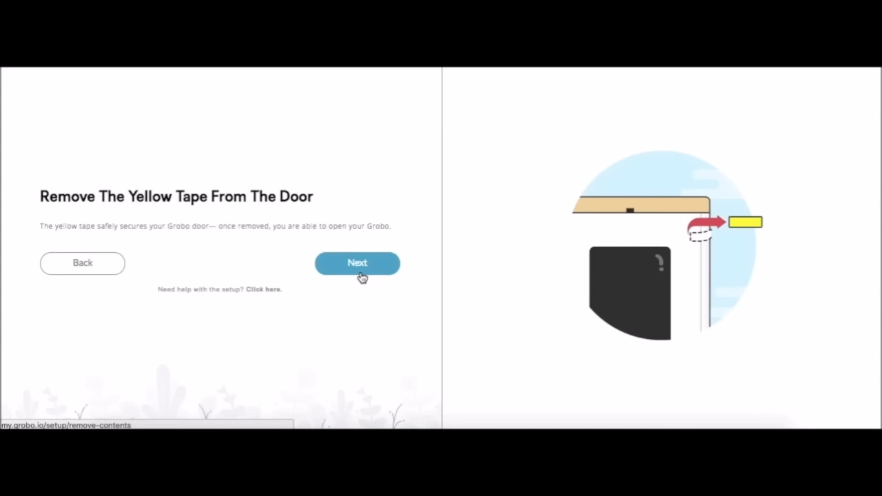
{"action": "left_click", "coordinate": [356, 262]}
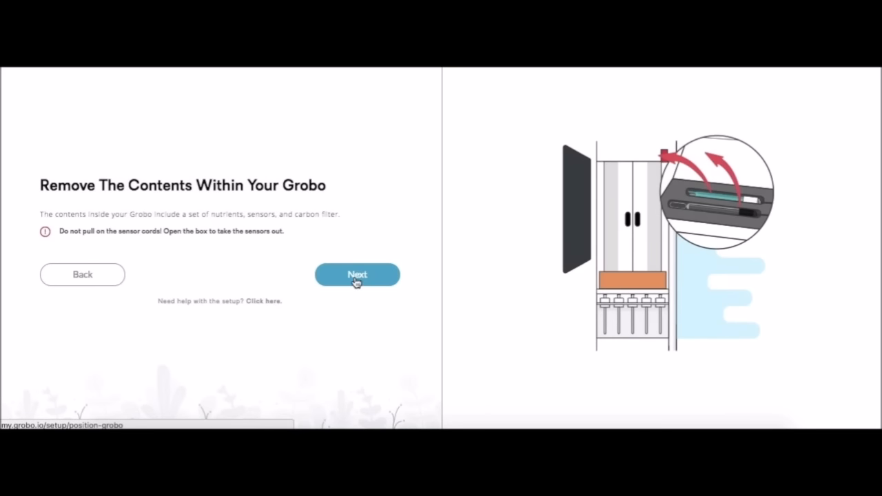
Step: Advance through the remove-contents, Position and Level Your Grobo pages
{"action": "left_click", "coordinate": [356, 274]}
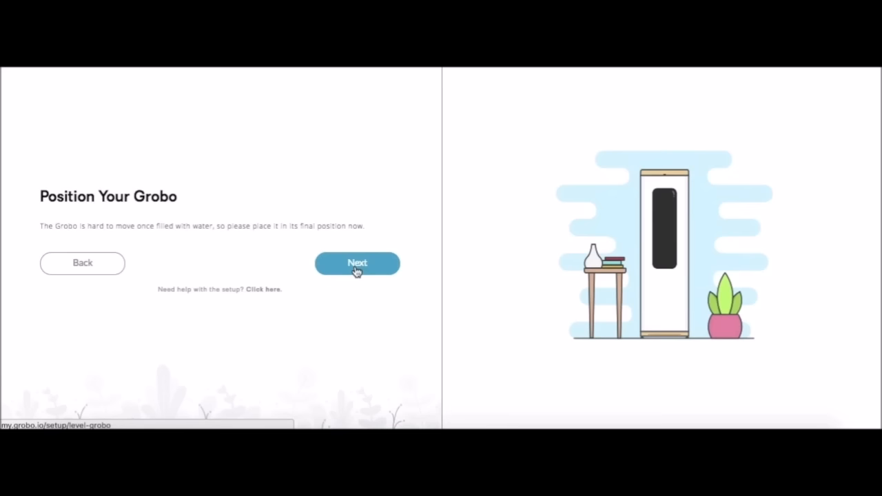
{"action": "left_click", "coordinate": [357, 263]}
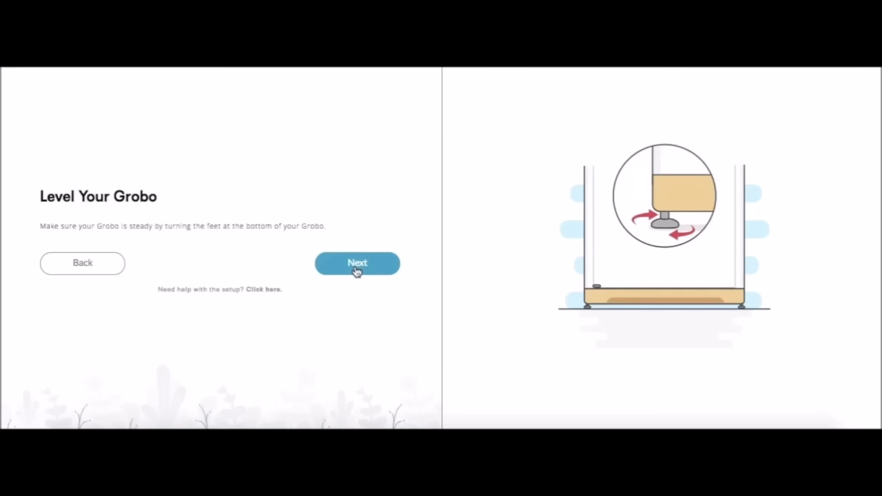
{"action": "left_click", "coordinate": [357, 263]}
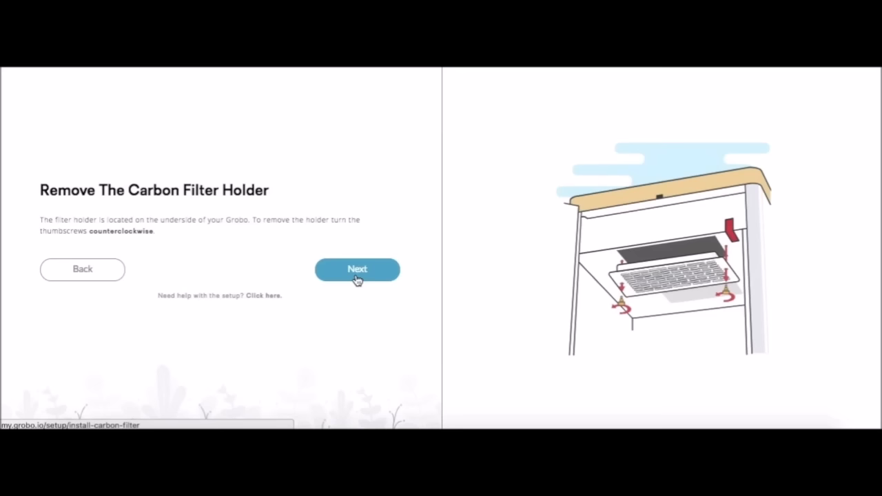
Step: Advance past the carbon filter holder and 'Plug In Your Grobo' pages
{"action": "left_click", "coordinate": [357, 268]}
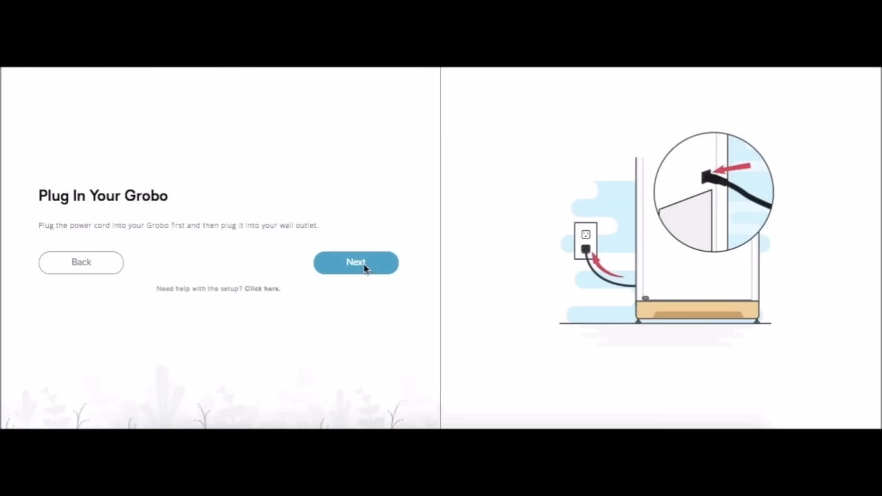
{"action": "left_click", "coordinate": [356, 262]}
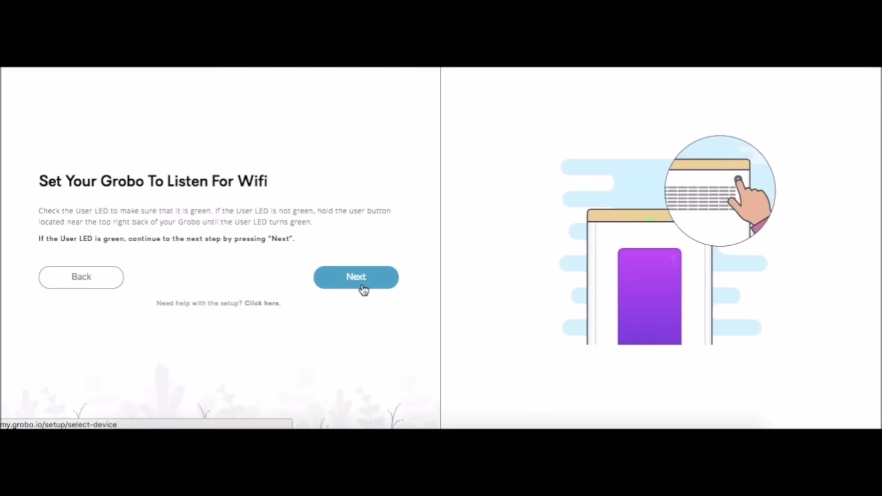
Step: Continue past the listen-for-WiFi step and open the operating system choices
{"action": "left_click", "coordinate": [356, 276]}
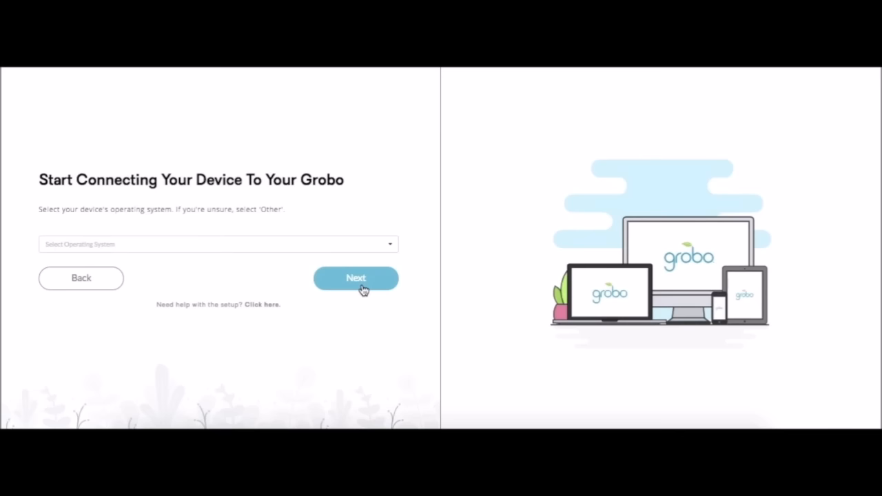
{"action": "mouse_move", "coordinate": [390, 255]}
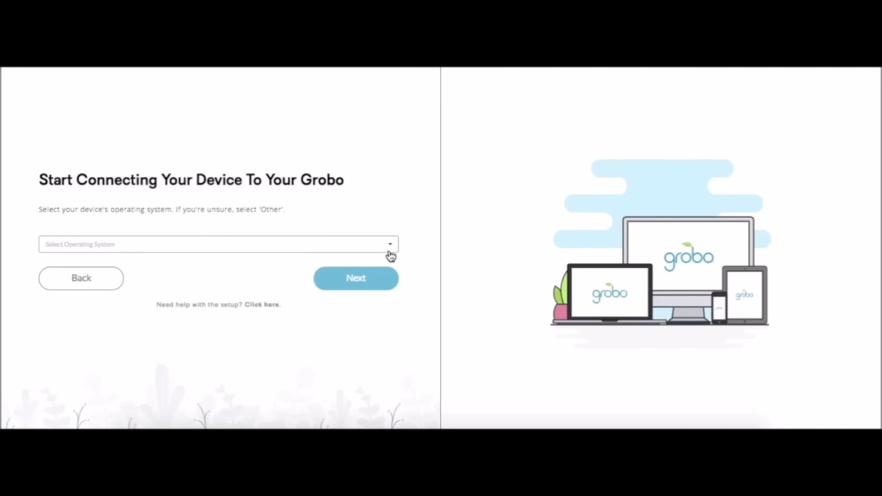
{"action": "left_click", "coordinate": [218, 244]}
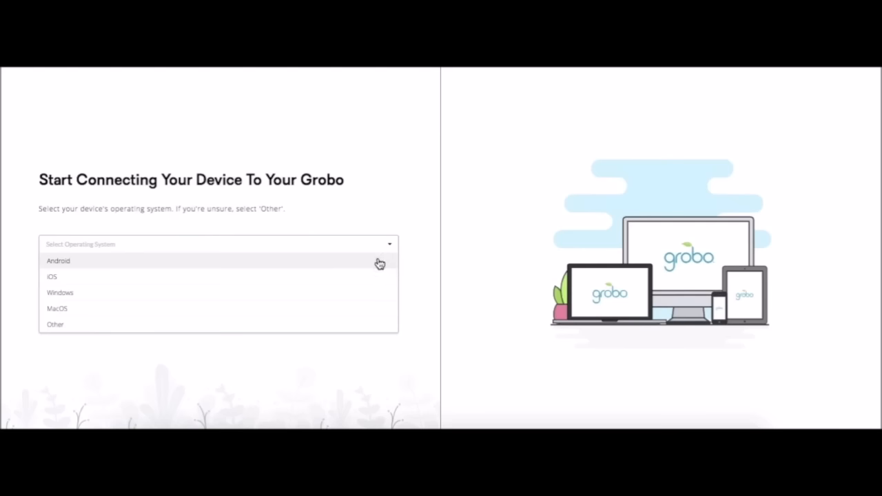
{"action": "mouse_move", "coordinate": [370, 276]}
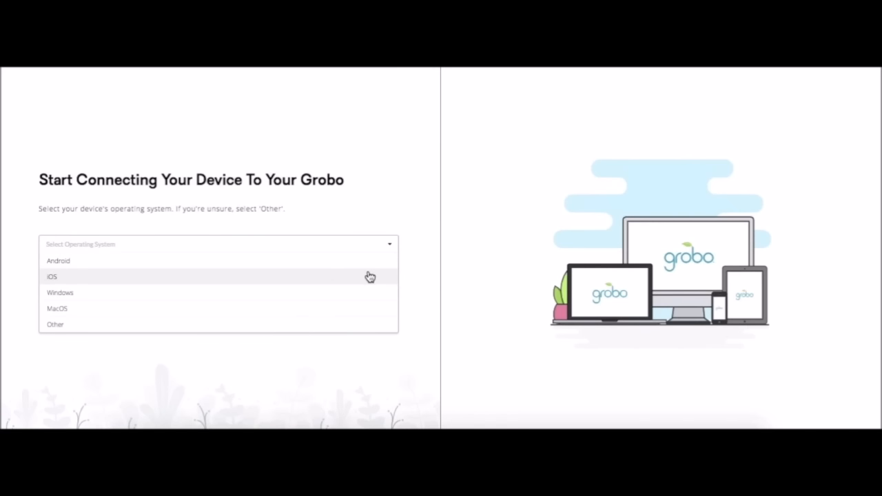
{"action": "mouse_move", "coordinate": [363, 295]}
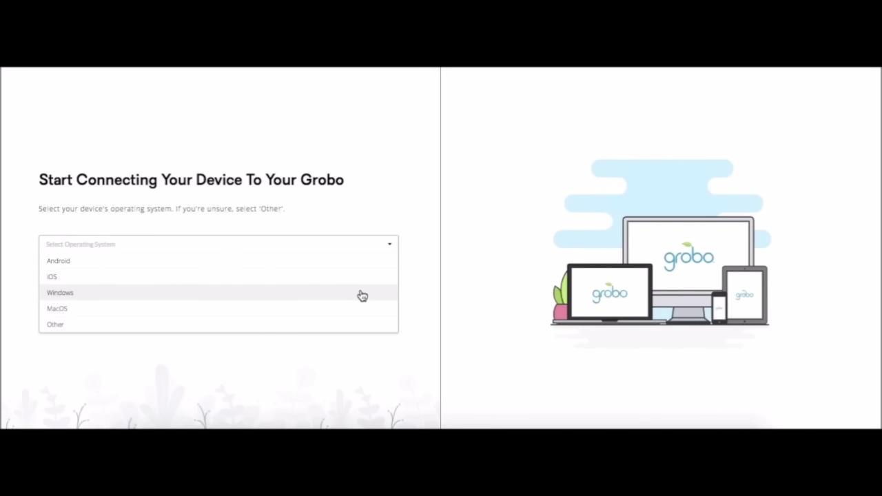
{"action": "mouse_move", "coordinate": [355, 305]}
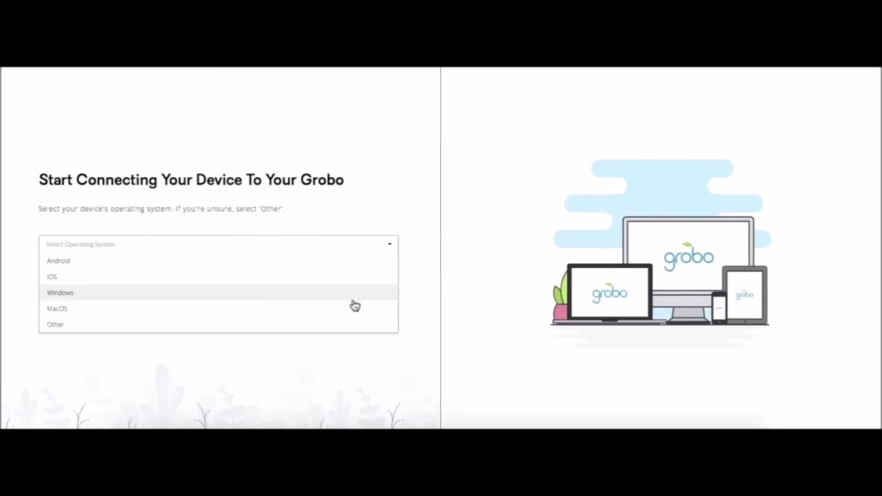
{"action": "mouse_move", "coordinate": [346, 321]}
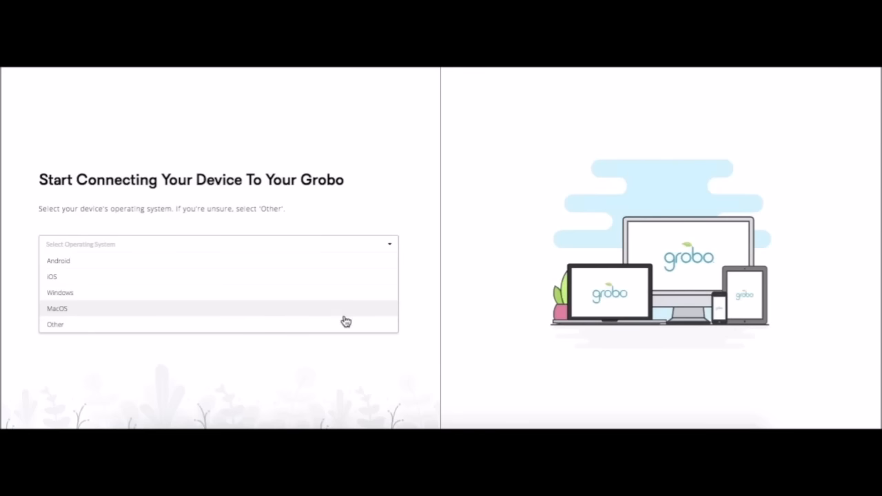
{"action": "mouse_move", "coordinate": [342, 325]}
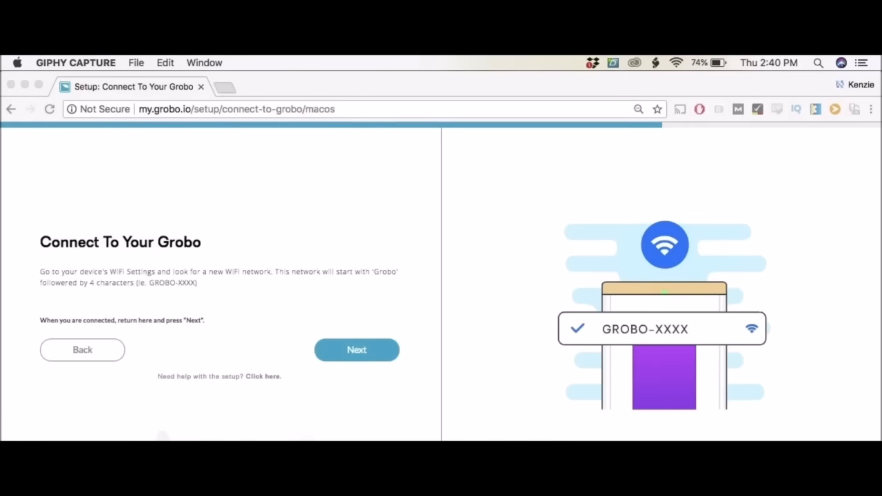
Step: Join the Mac to the Grobo-4EJR network from the macOS Wi-Fi menu
{"action": "left_click", "coordinate": [676, 62]}
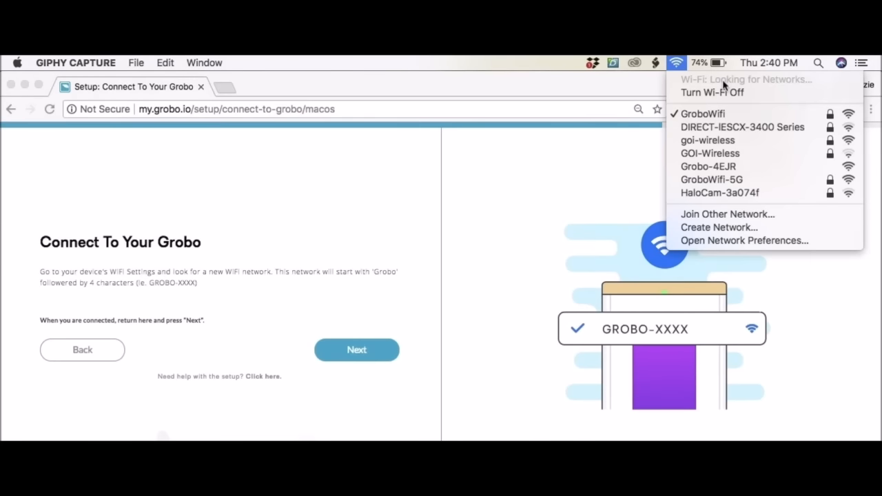
{"action": "mouse_move", "coordinate": [709, 166]}
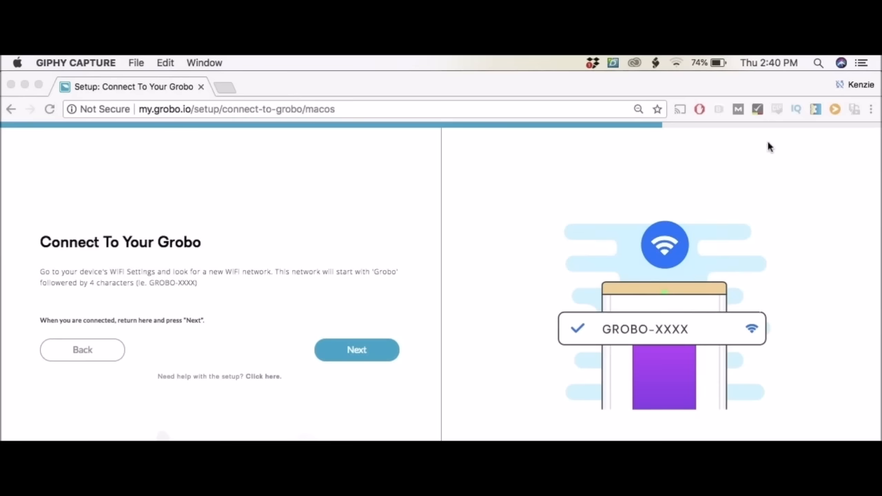
{"action": "left_click", "coordinate": [676, 62]}
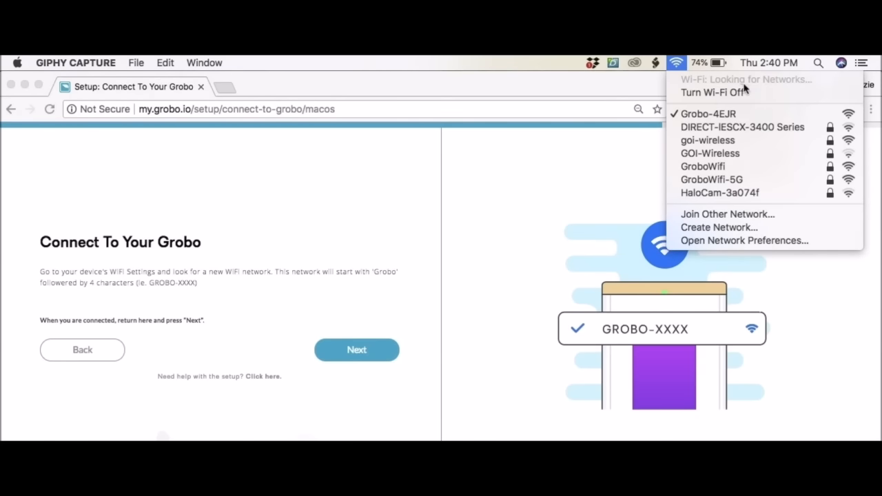
{"action": "mouse_move", "coordinate": [500, 166]}
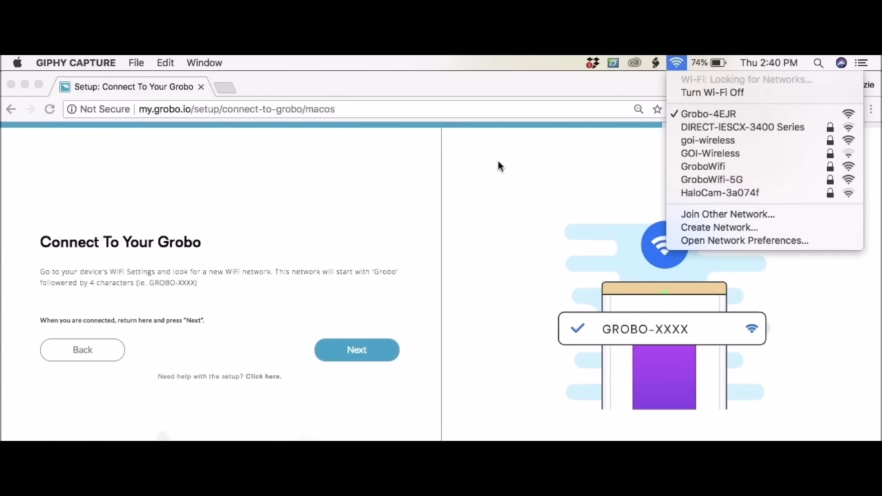
{"action": "left_click", "coordinate": [356, 350]}
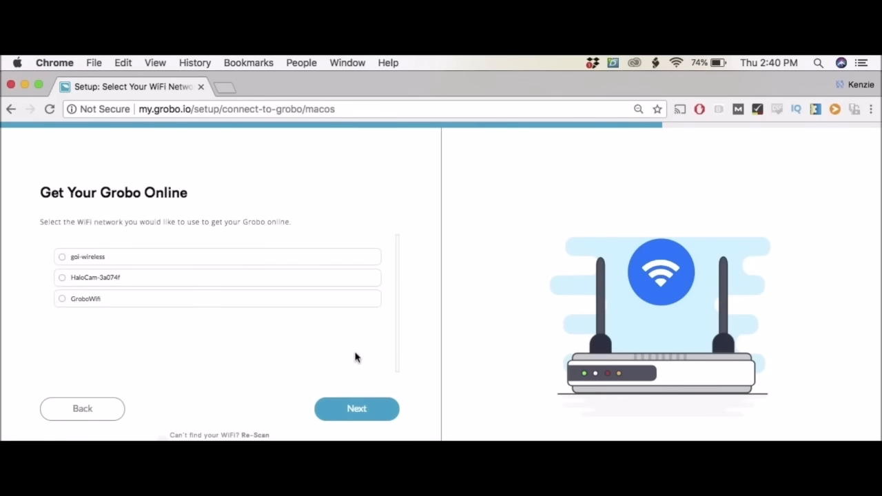
Step: Choose GroboWifi, enter its password, and connect the Grobo
{"action": "left_click", "coordinate": [62, 298]}
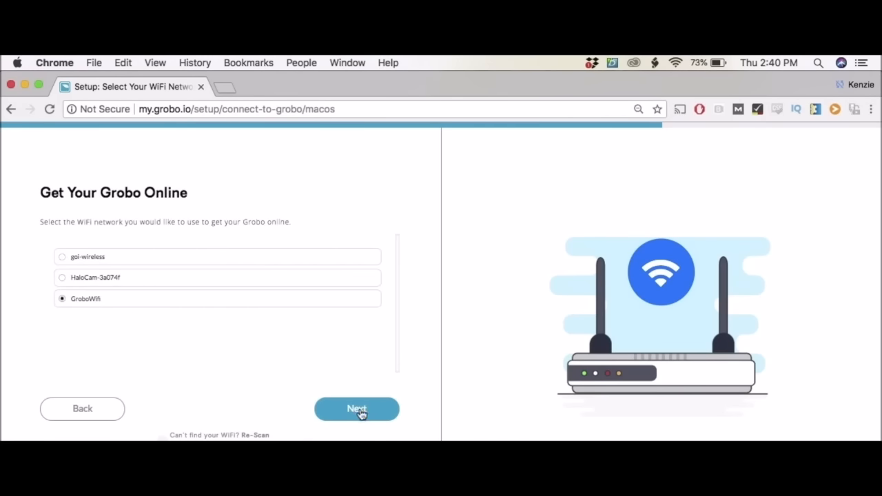
{"action": "left_click", "coordinate": [357, 409]}
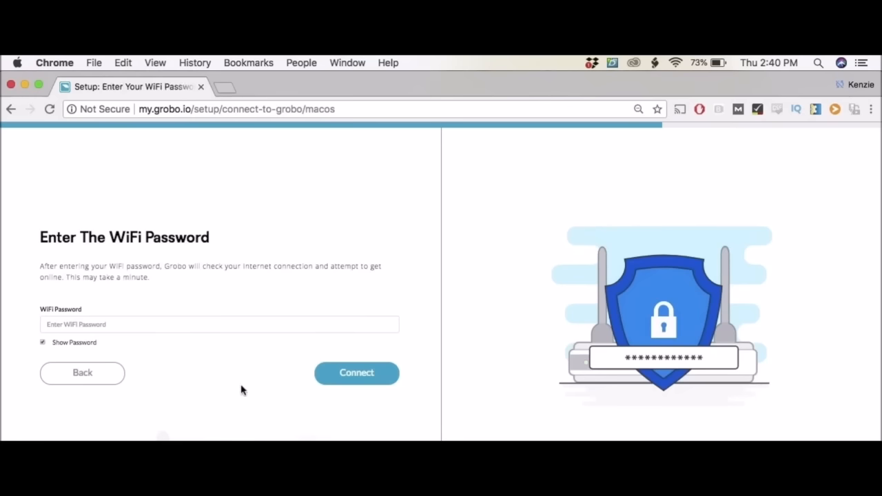
{"action": "left_click", "coordinate": [219, 324]}
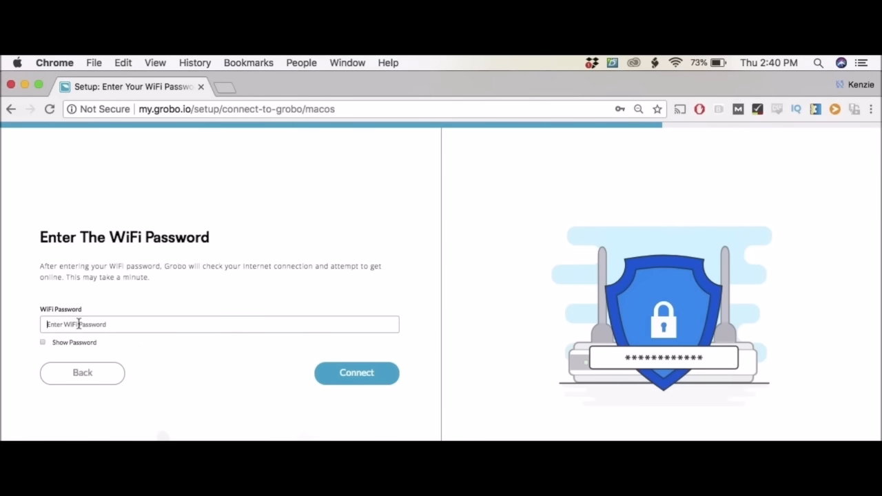
{"action": "type", "text": "password"}
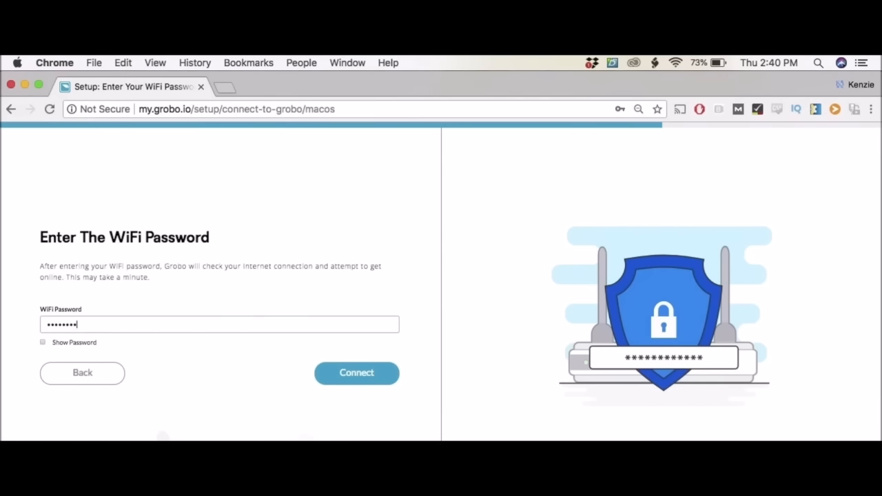
{"action": "left_click", "coordinate": [356, 372]}
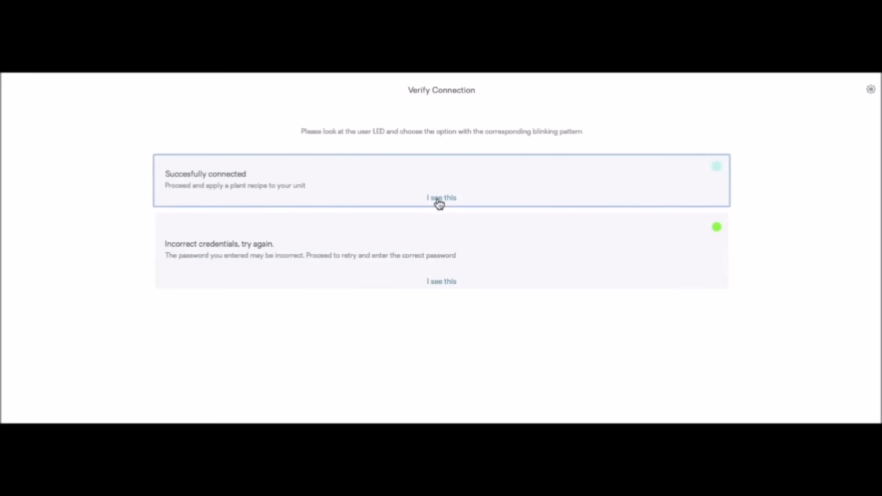
Step: Confirm the connection light, name the unit Stephen's Grobo, and confirm red tape removed
{"action": "left_click", "coordinate": [441, 198]}
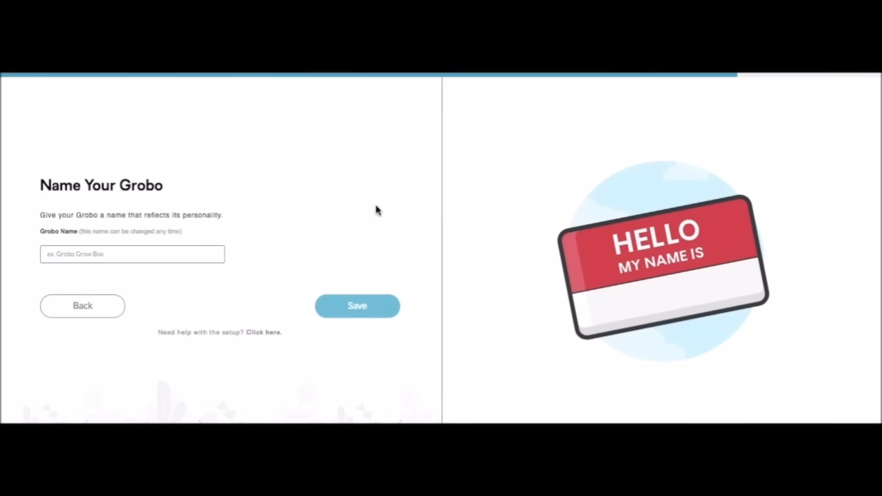
{"action": "type", "text": "Stephen's Grobo"}
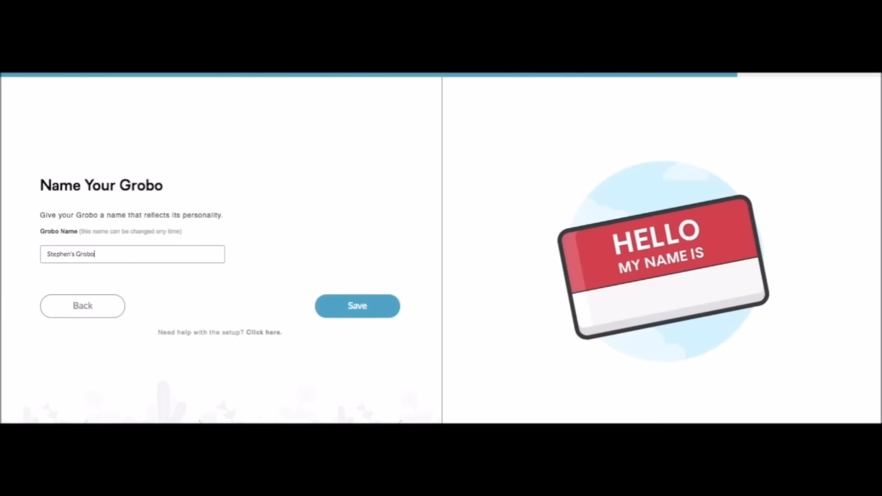
{"action": "left_click", "coordinate": [357, 305]}
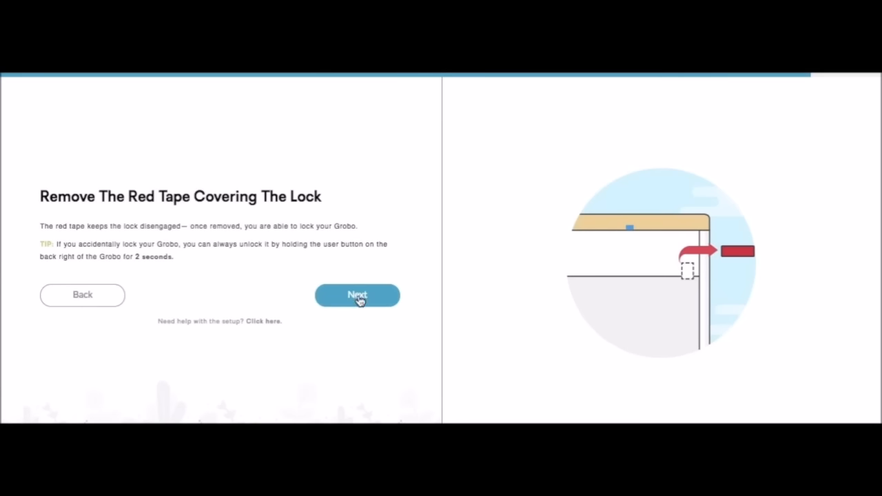
{"action": "left_click", "coordinate": [357, 295]}
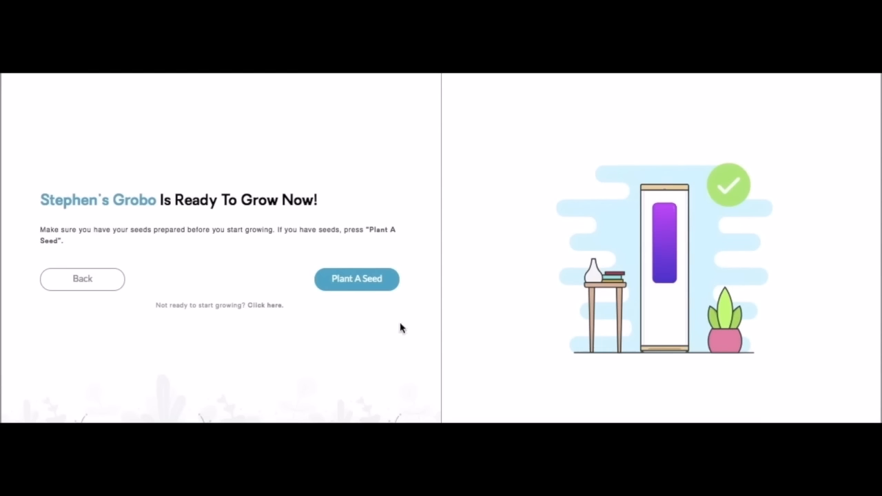
{"action": "mouse_move", "coordinate": [357, 284]}
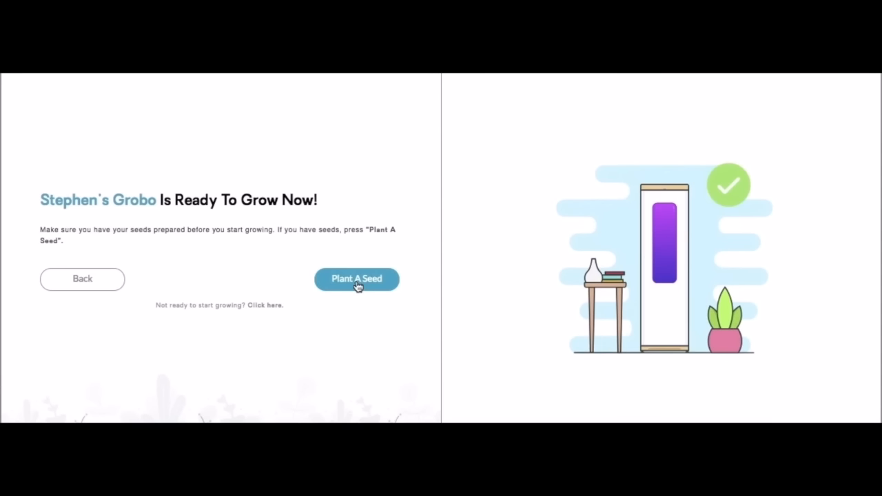
Step: Search 'cin' under Plant A Seed and grow the Cinderella 99 recipe, confirming Yes
{"action": "left_click", "coordinate": [356, 279]}
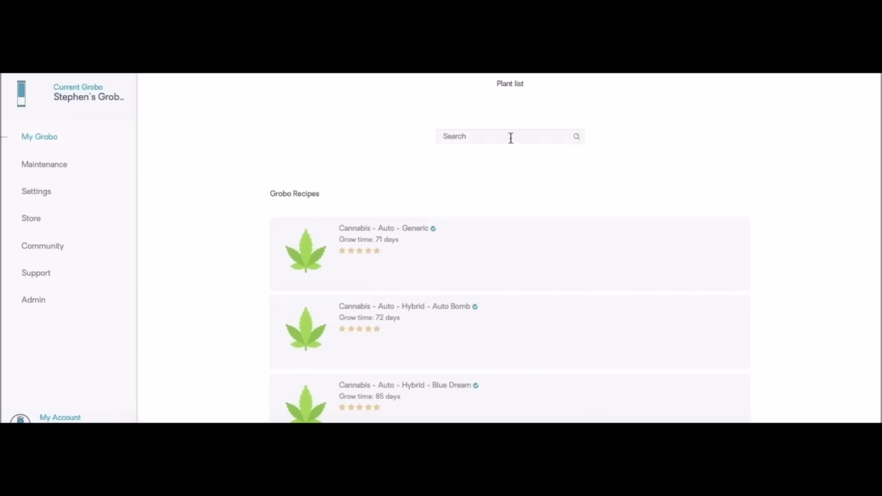
{"action": "type", "text": "cin"}
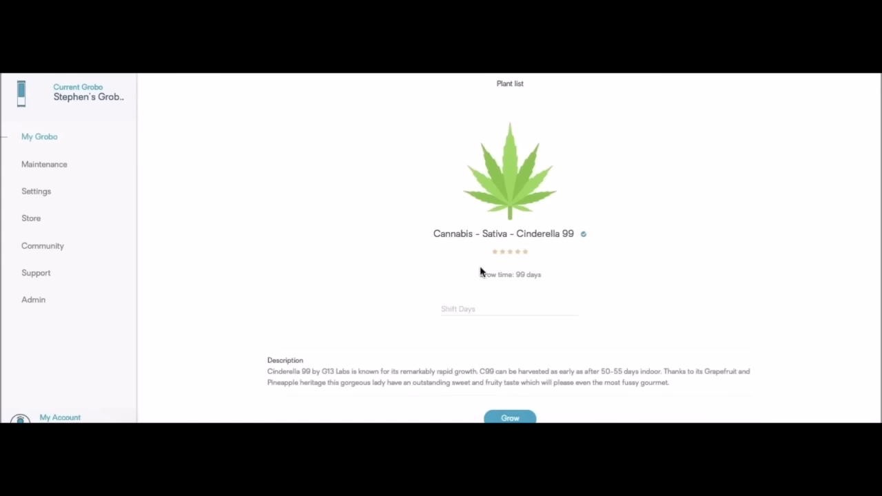
{"action": "mouse_move", "coordinate": [498, 392]}
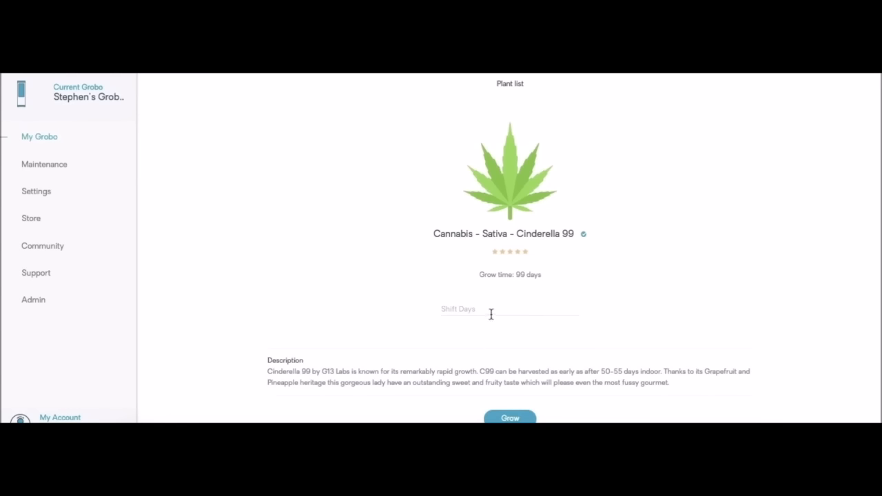
{"action": "mouse_move", "coordinate": [510, 419]}
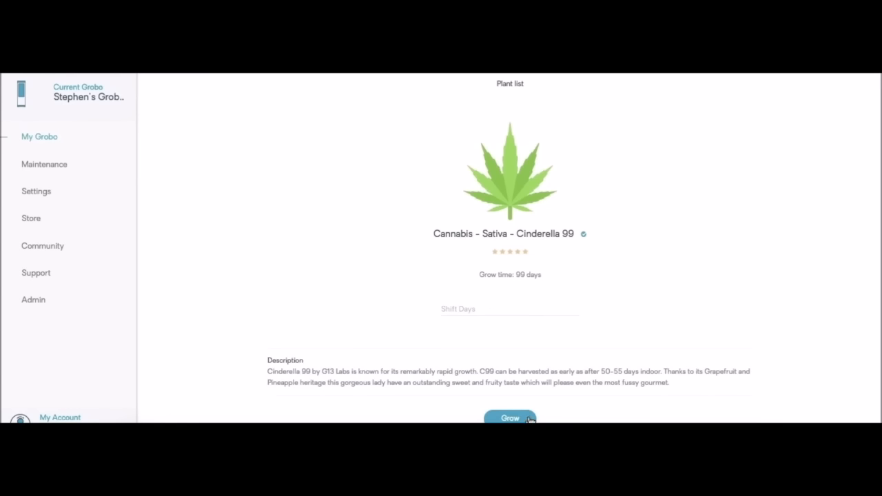
{"action": "left_click", "coordinate": [509, 418]}
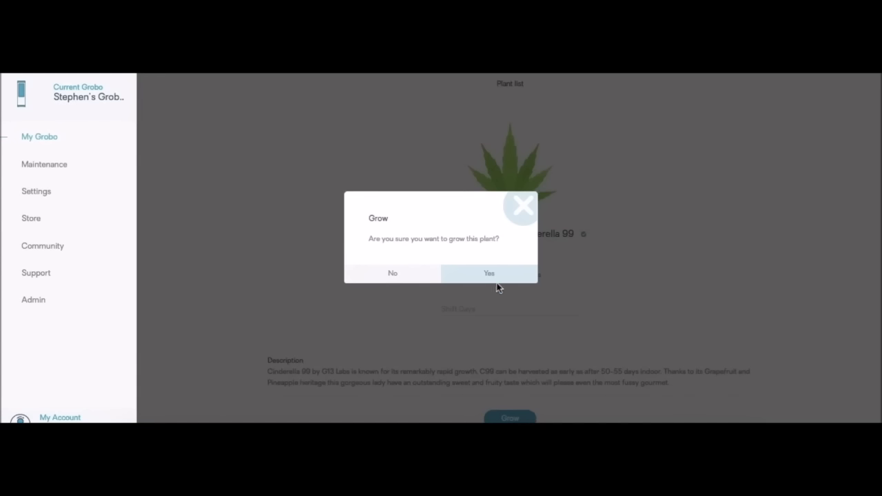
{"action": "left_click", "coordinate": [488, 273]}
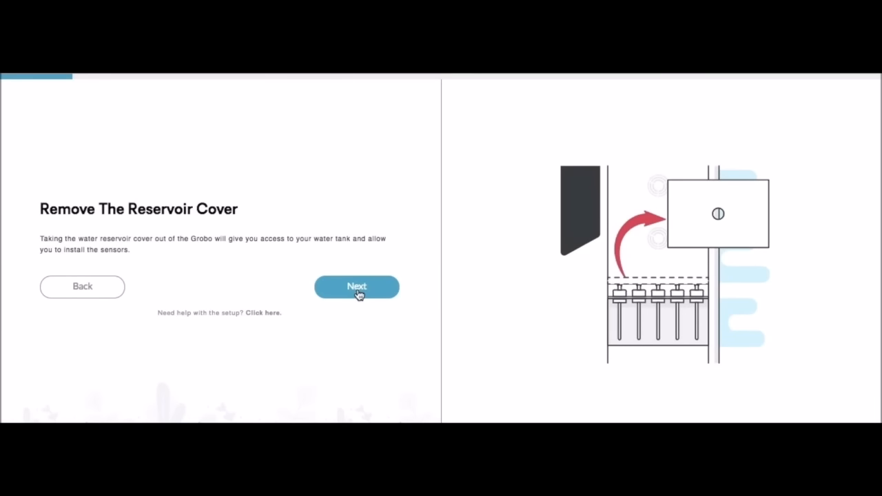
Step: Advance past the Remove The Reservoir Cover page
{"action": "left_click", "coordinate": [356, 287]}
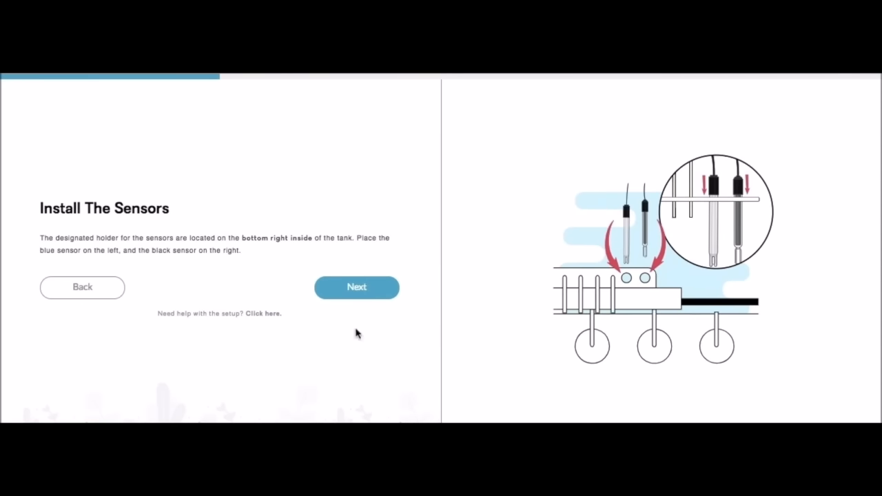
Step: Advance past the sensor, nutrient bottle and hose pages, then start the water fill
{"action": "left_click", "coordinate": [357, 286]}
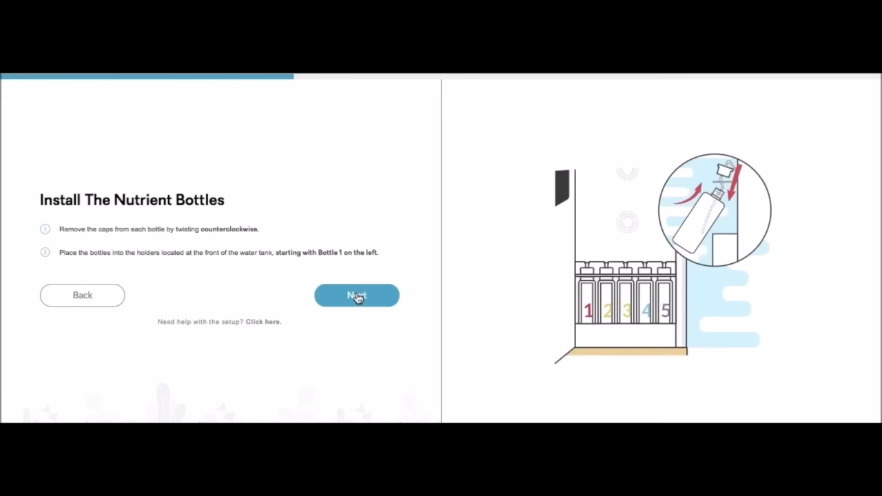
{"action": "left_click", "coordinate": [356, 295]}
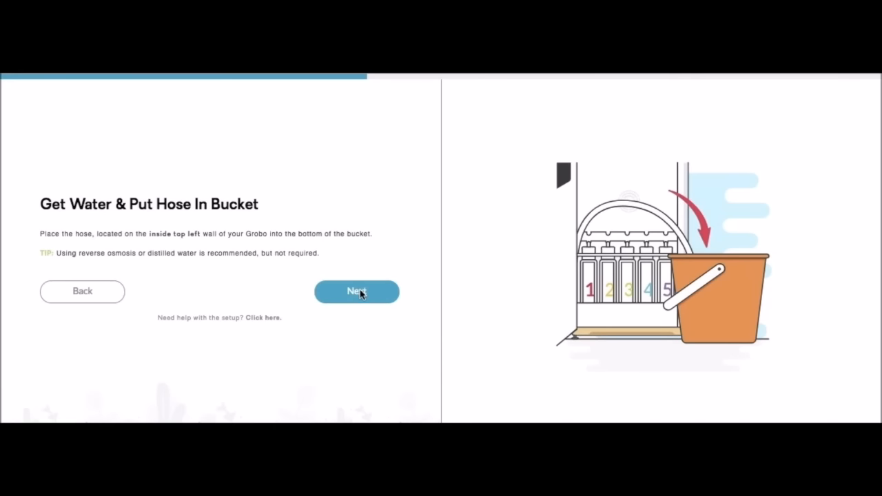
{"action": "left_click", "coordinate": [356, 291]}
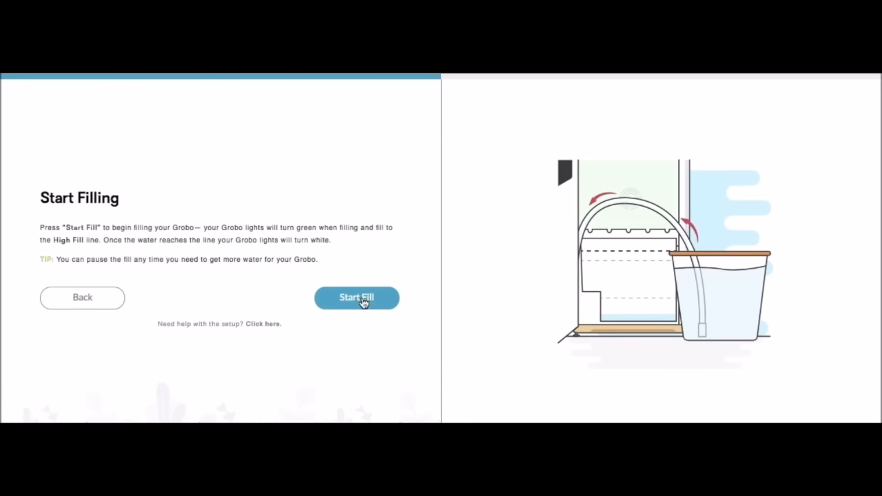
{"action": "left_click", "coordinate": [356, 297]}
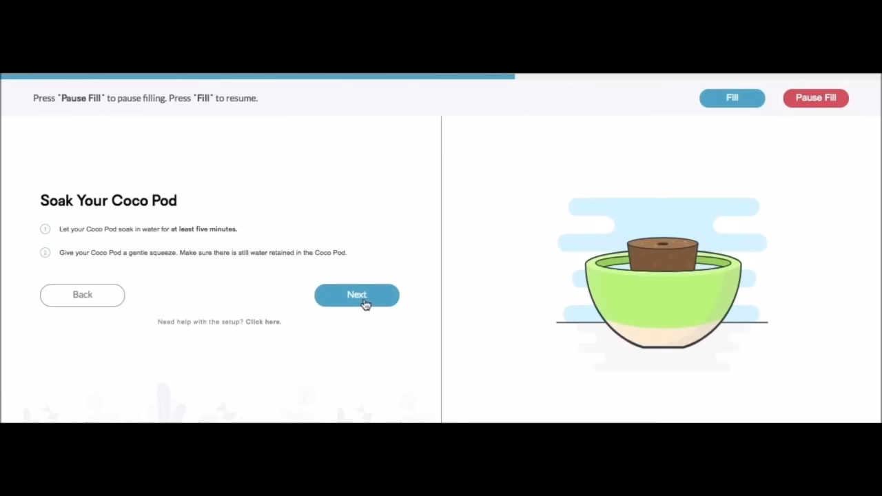
Step: Confirm the Coco Pod is soaked, the seed planted and the pod inserted
{"action": "left_click", "coordinate": [357, 295]}
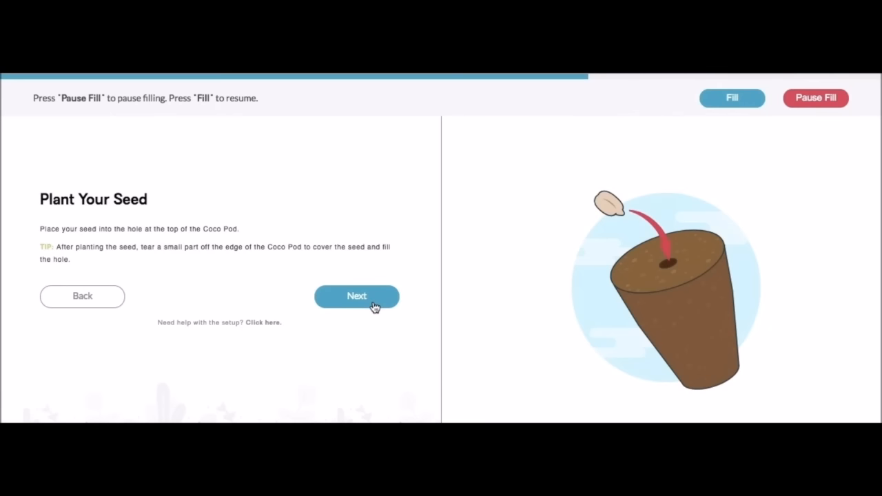
{"action": "left_click", "coordinate": [357, 296]}
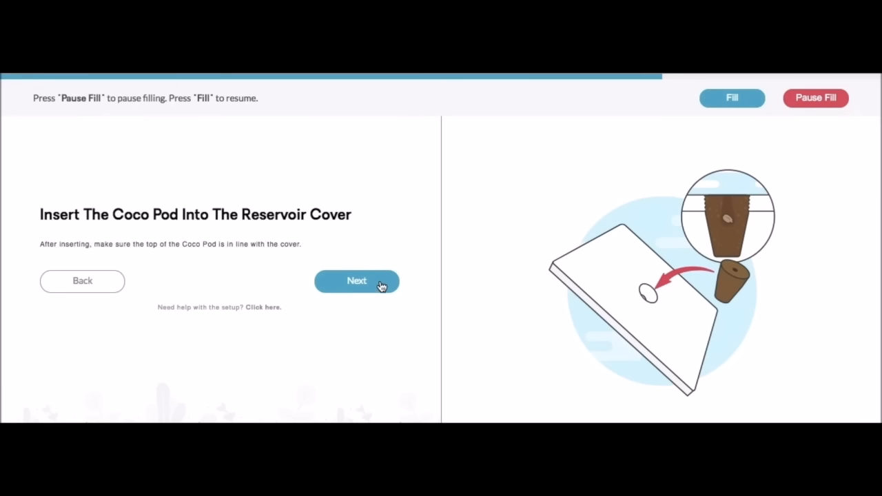
{"action": "left_click", "coordinate": [356, 280]}
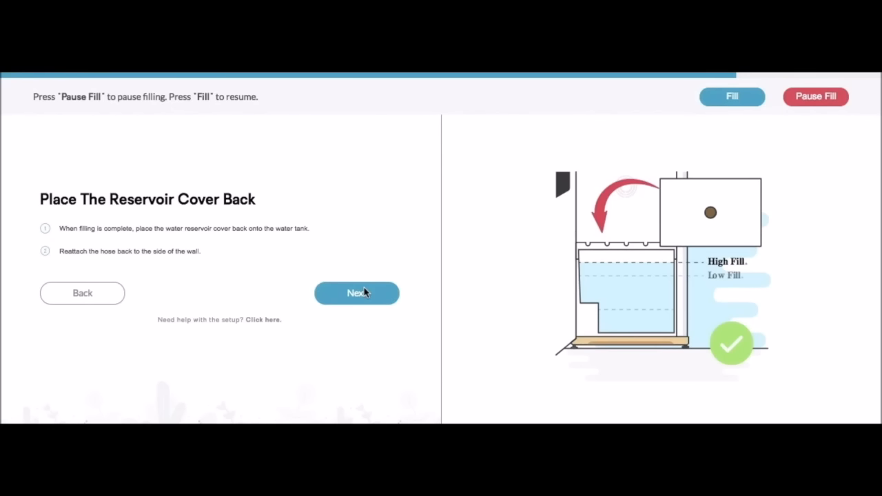
Step: Confirm the reservoir cover is back and view Cinderella 99 at day 0 on My Grobo
{"action": "left_click", "coordinate": [356, 293]}
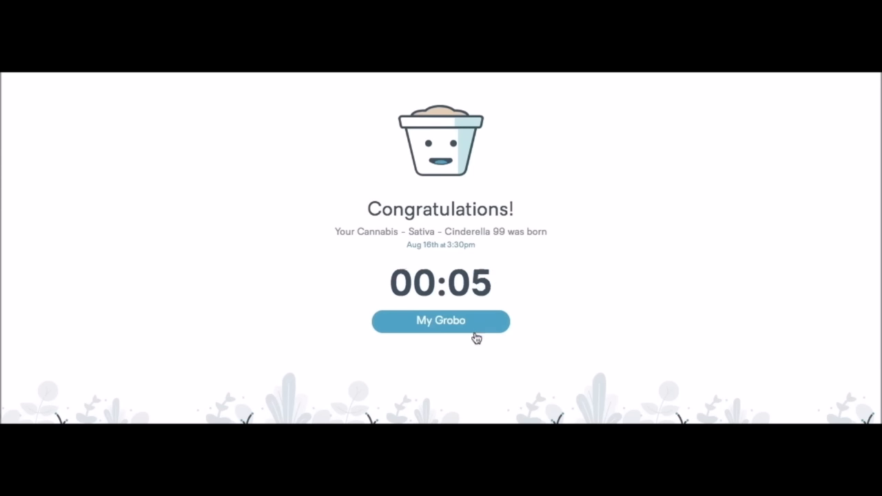
{"action": "left_click", "coordinate": [440, 321]}
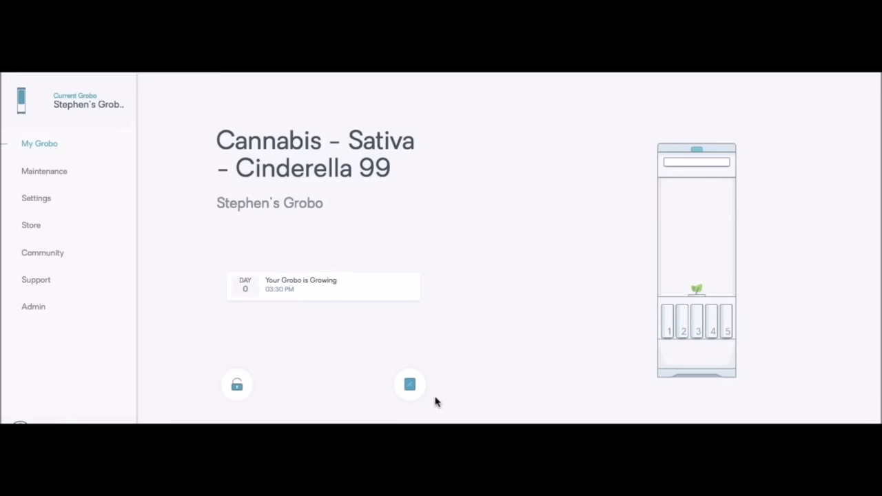